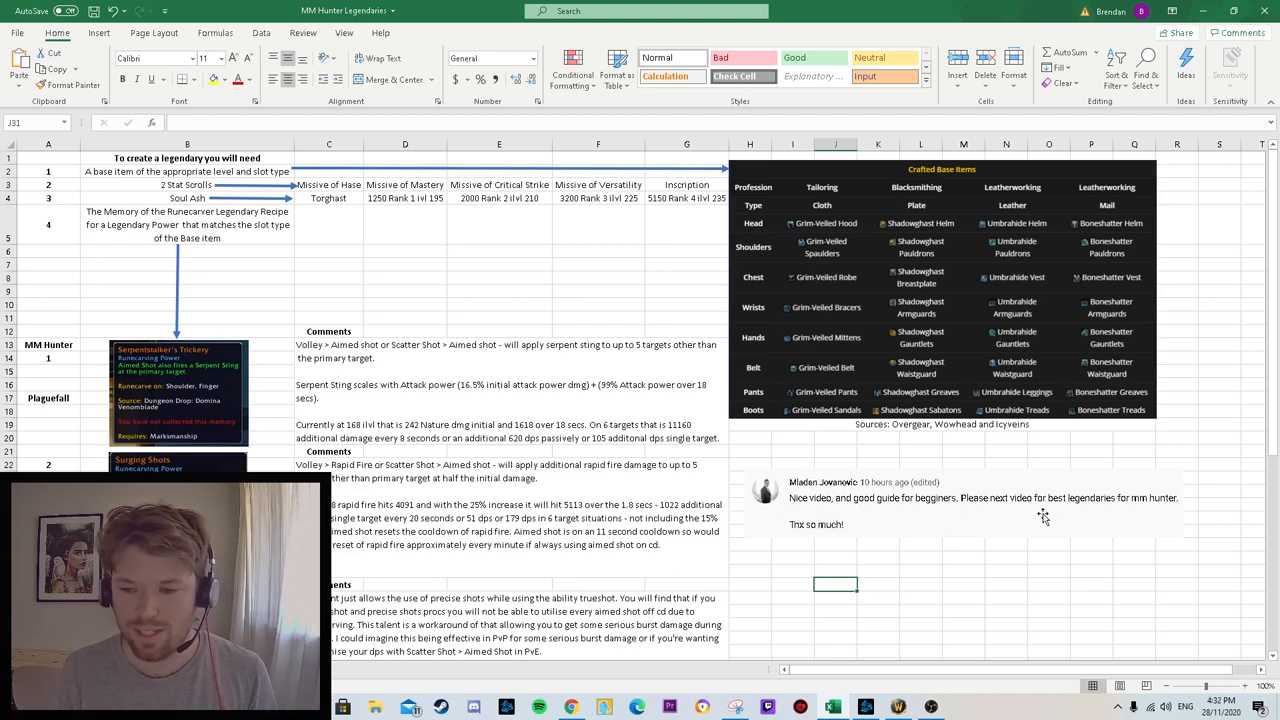
pyautogui.moveTo(1120, 502)
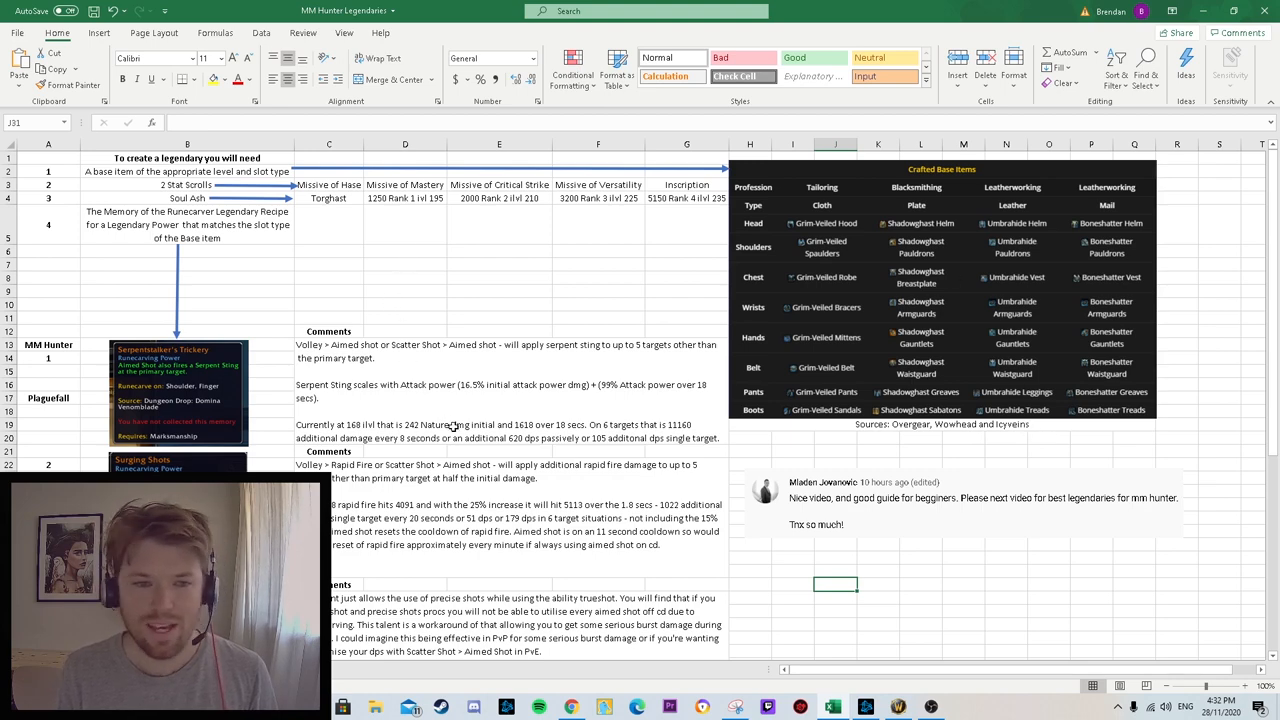
pyautogui.moveTo(516, 446)
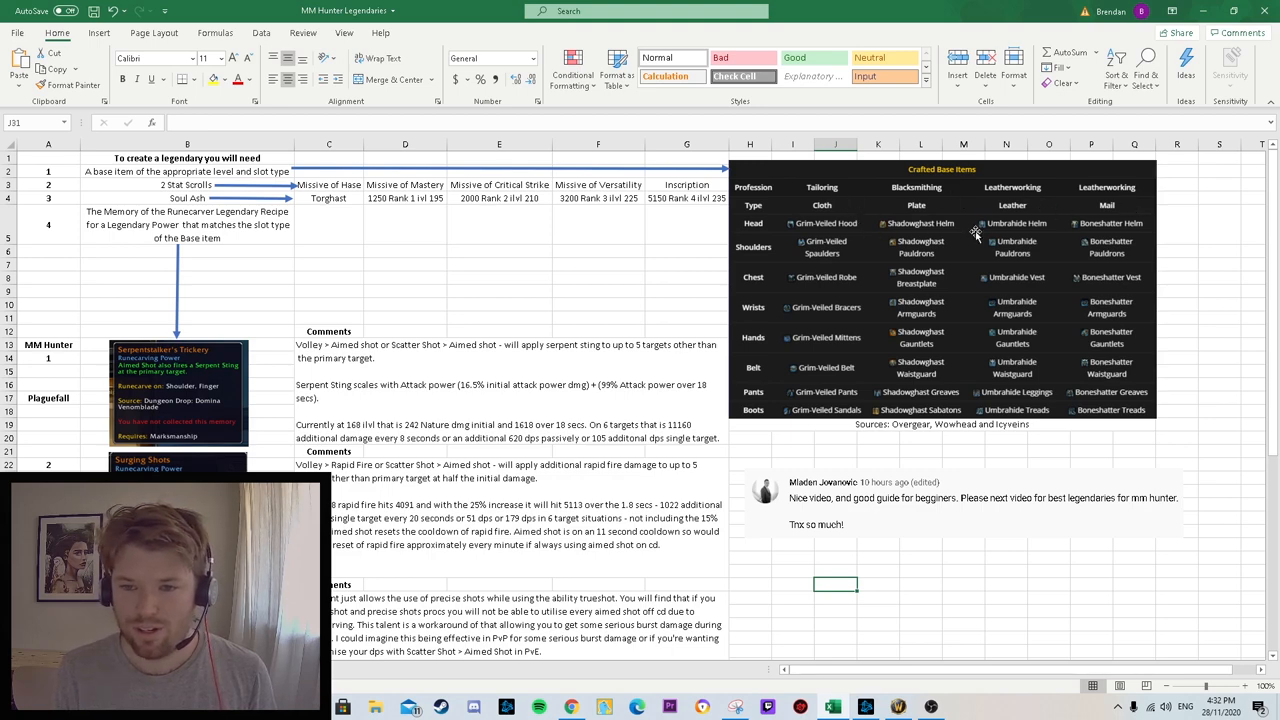
pyautogui.moveTo(1098, 218)
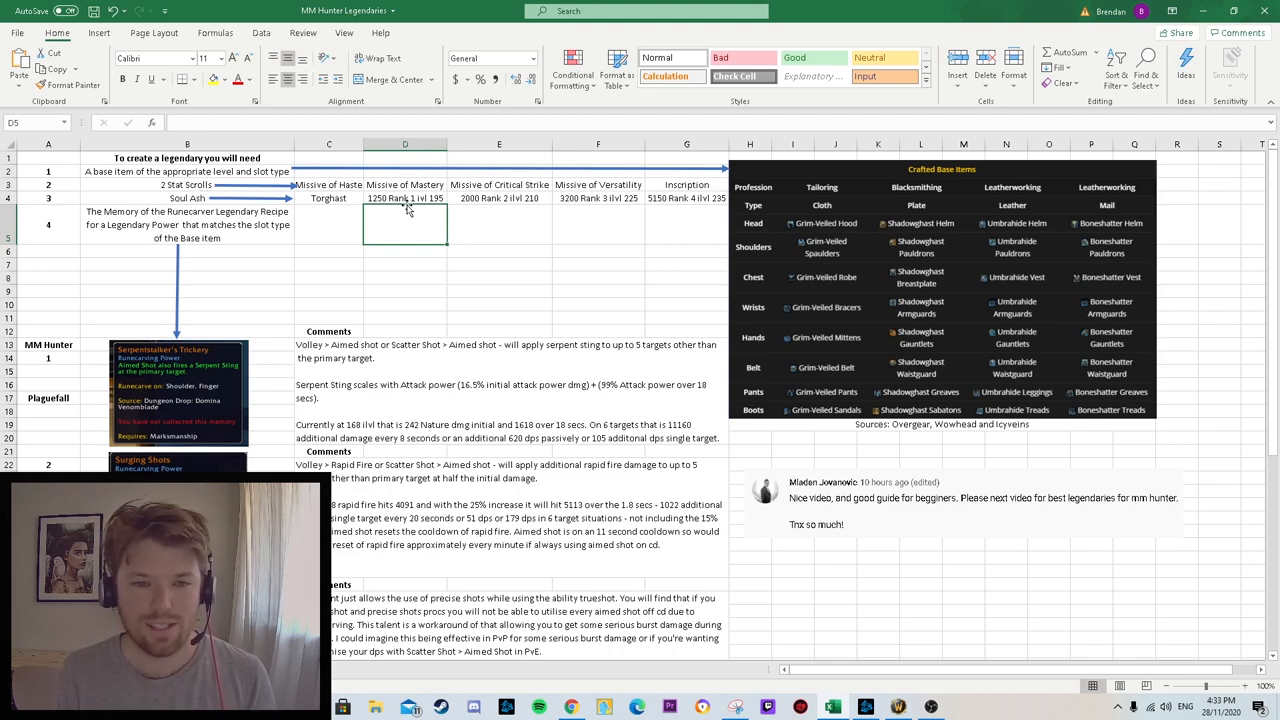
pyautogui.moveTo(456, 206)
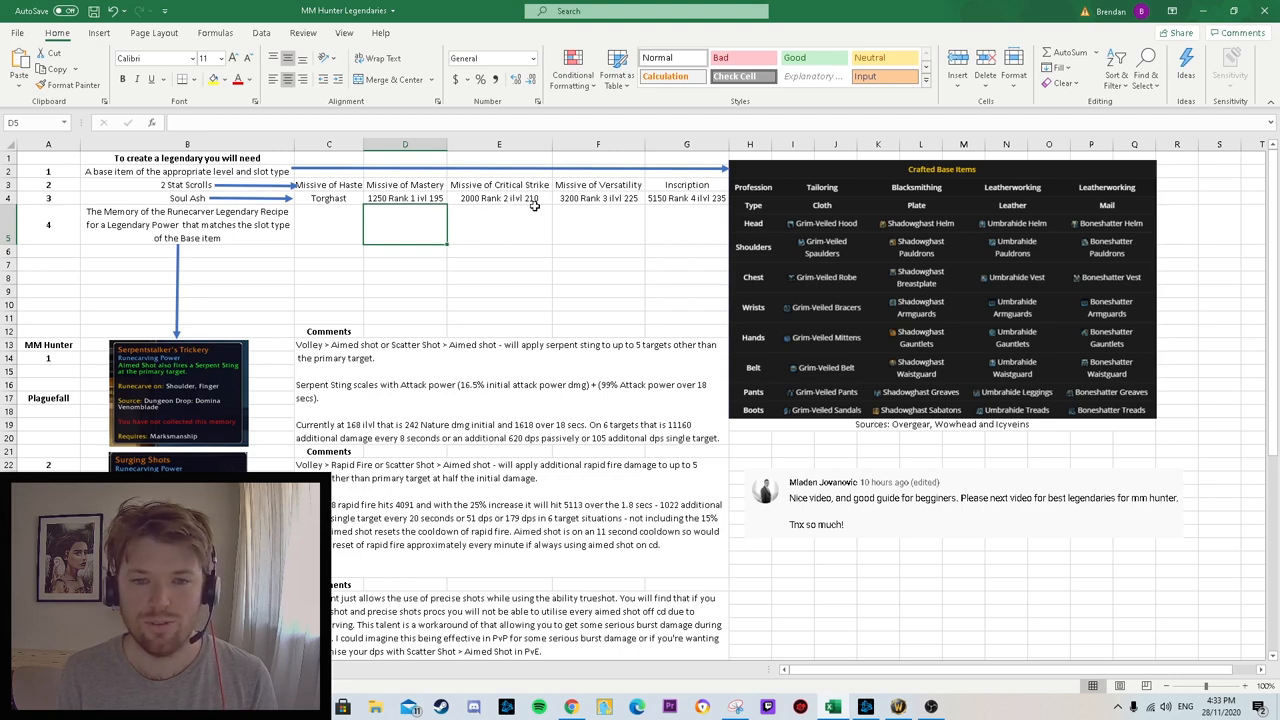
pyautogui.moveTo(602, 206)
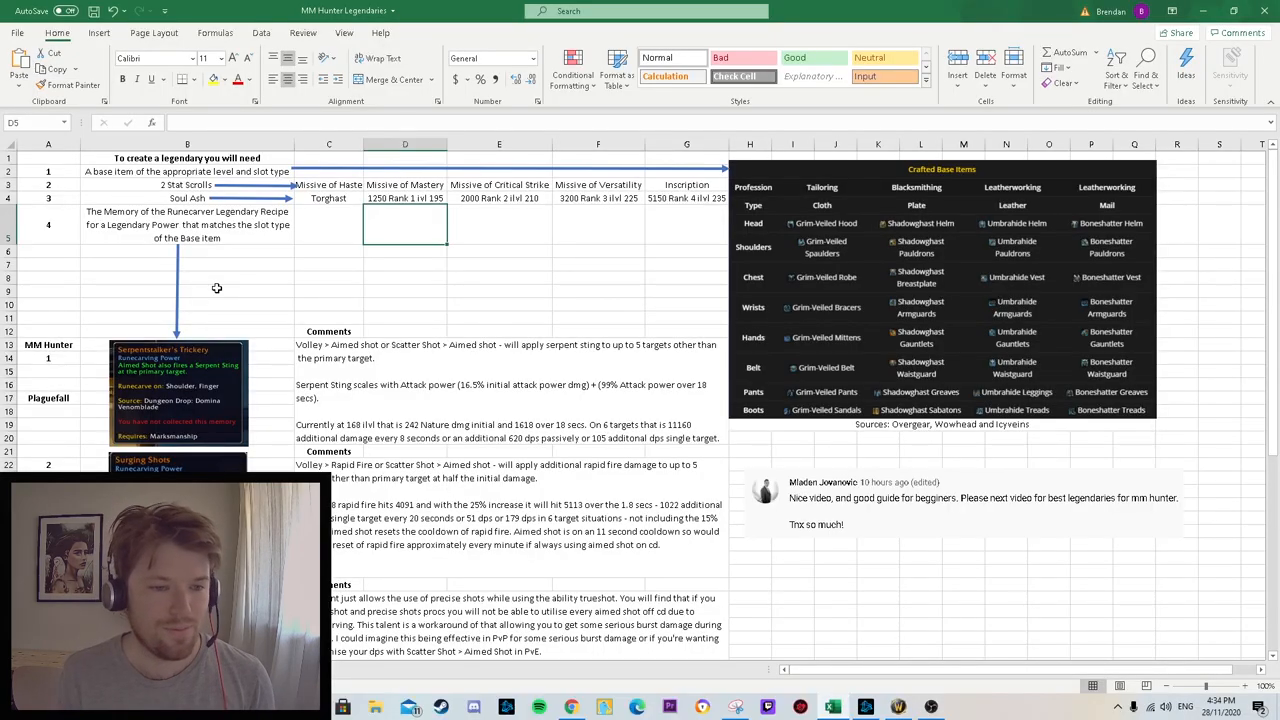
pyautogui.moveTo(200, 312)
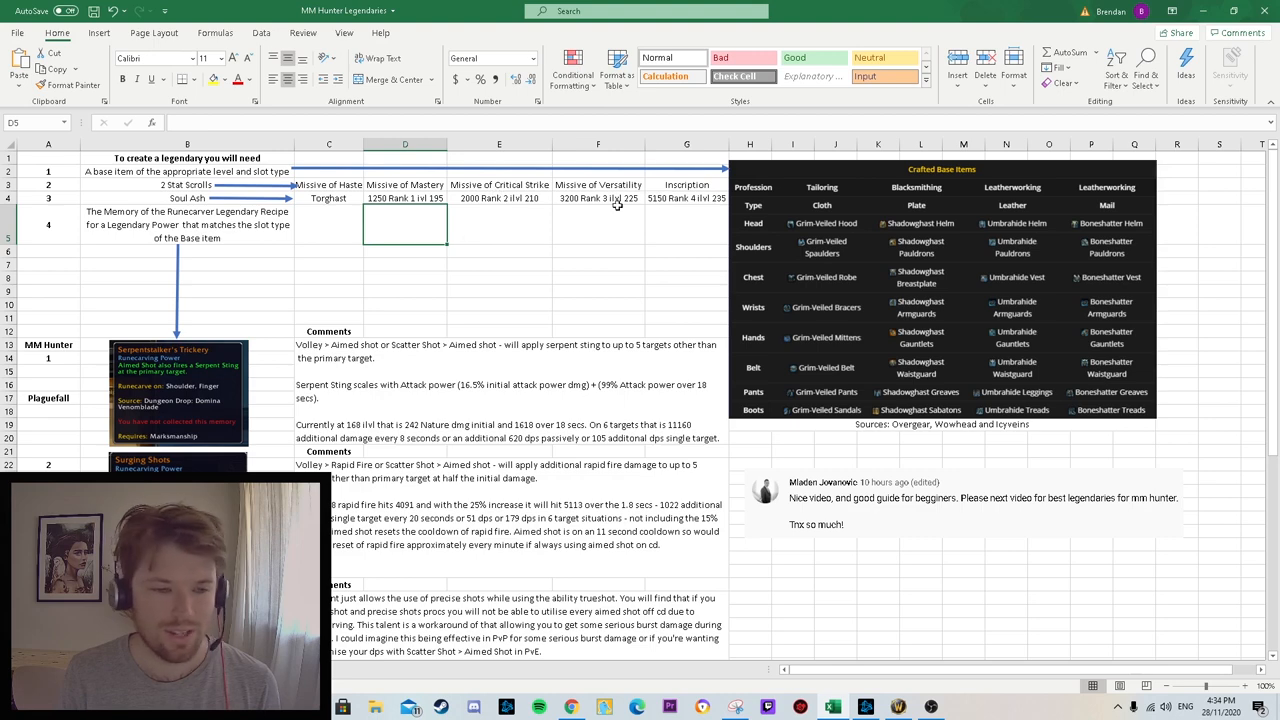
pyautogui.moveTo(214, 300)
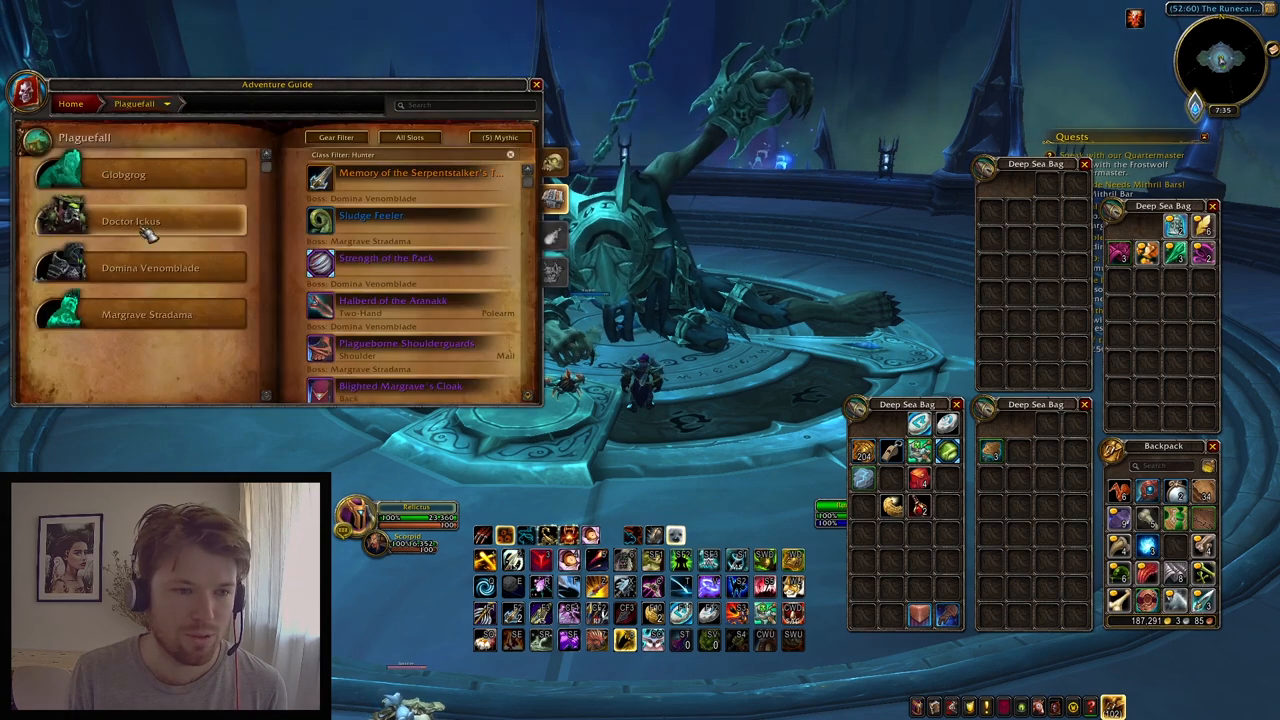
# Show the Plaguefall boss loot in the WoW Adventure Guide, then return to the Volley comment cell.
pyautogui.click(150, 268)
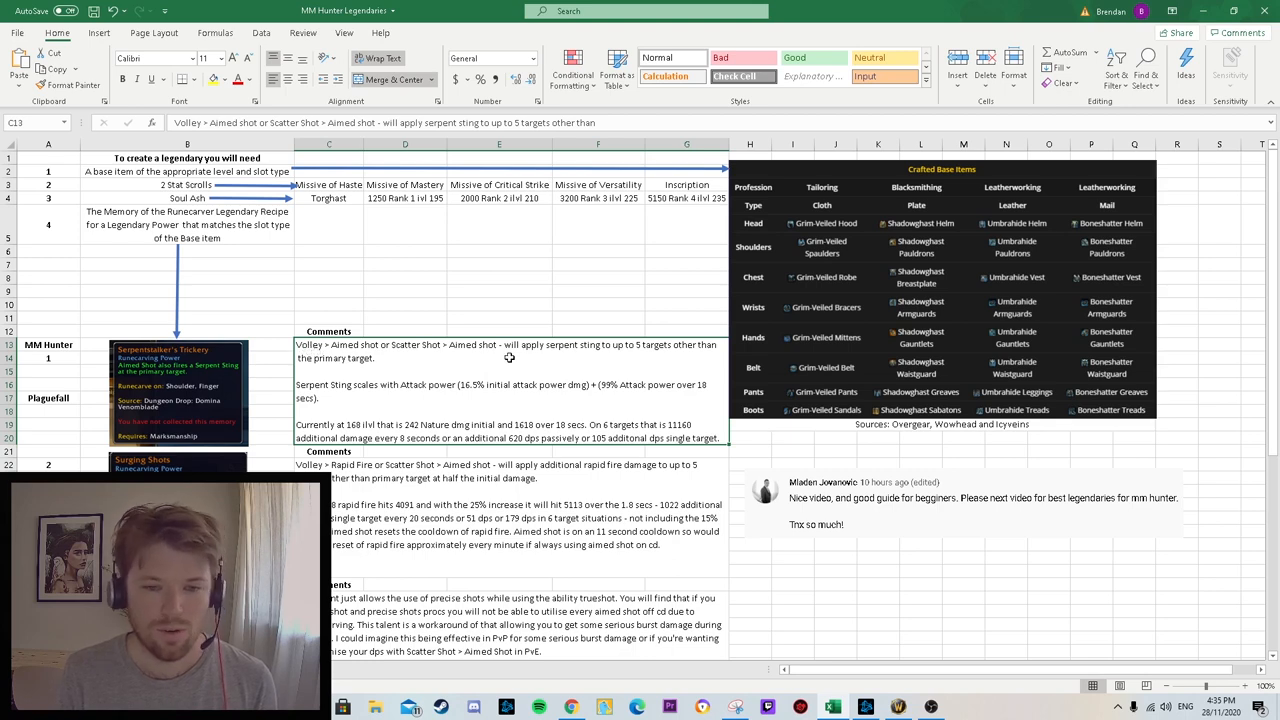
pyautogui.moveTo(364, 352)
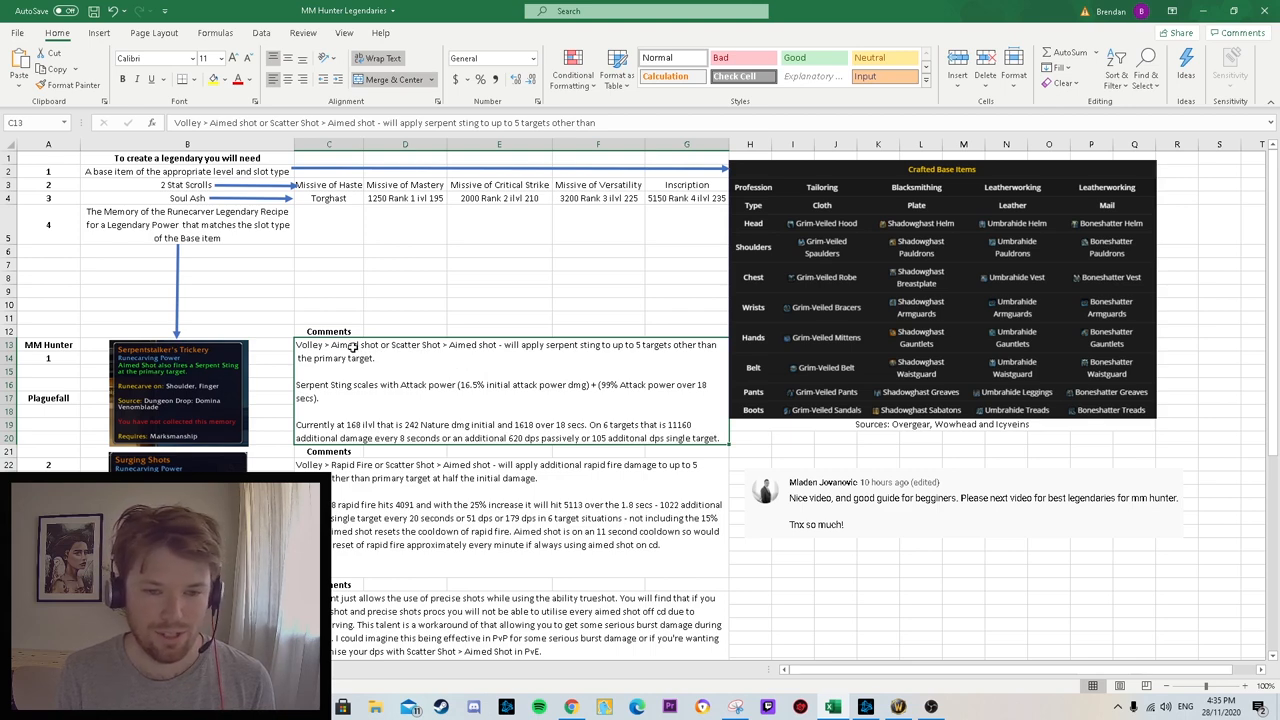
pyautogui.moveTo(352, 348)
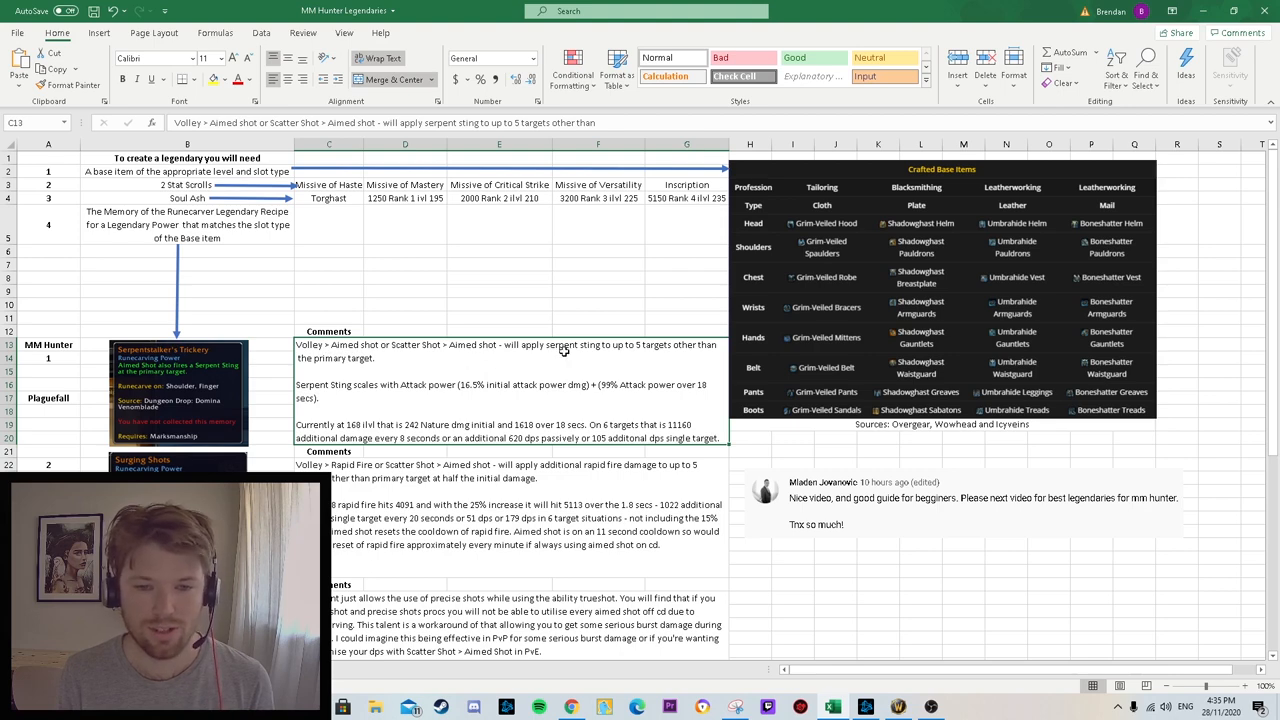
pyautogui.moveTo(664, 352)
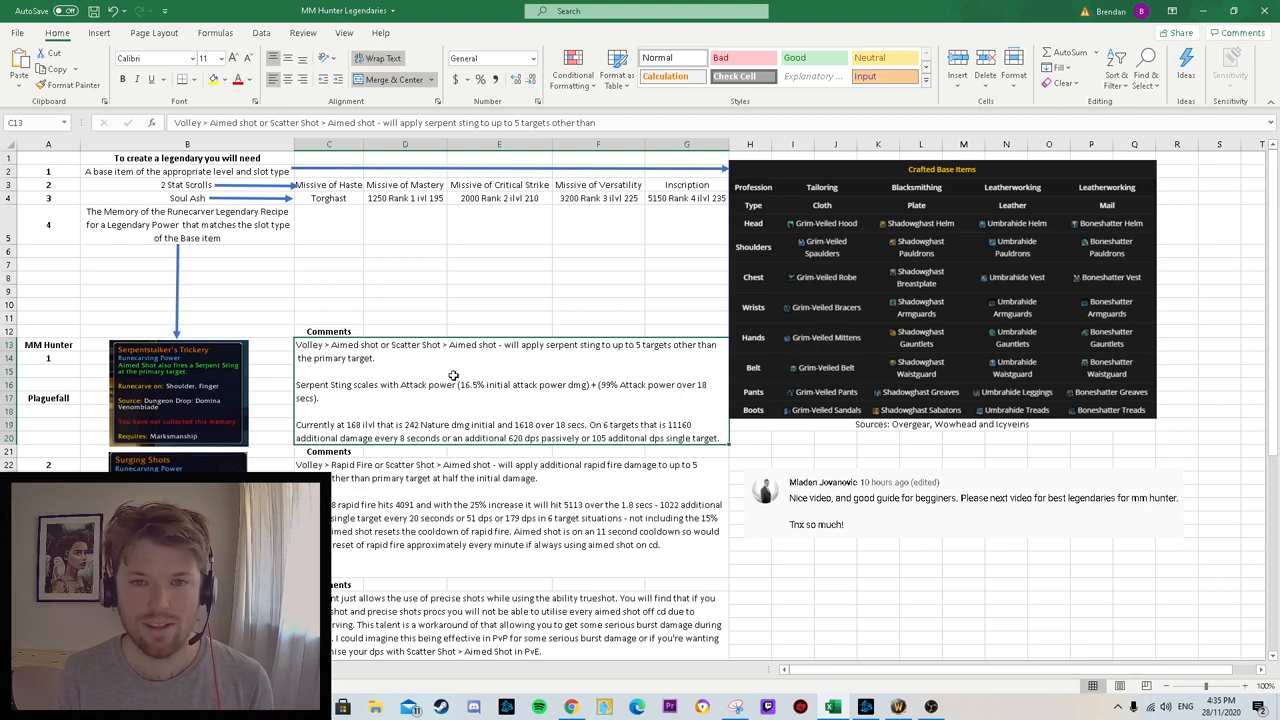
pyautogui.moveTo(340, 396)
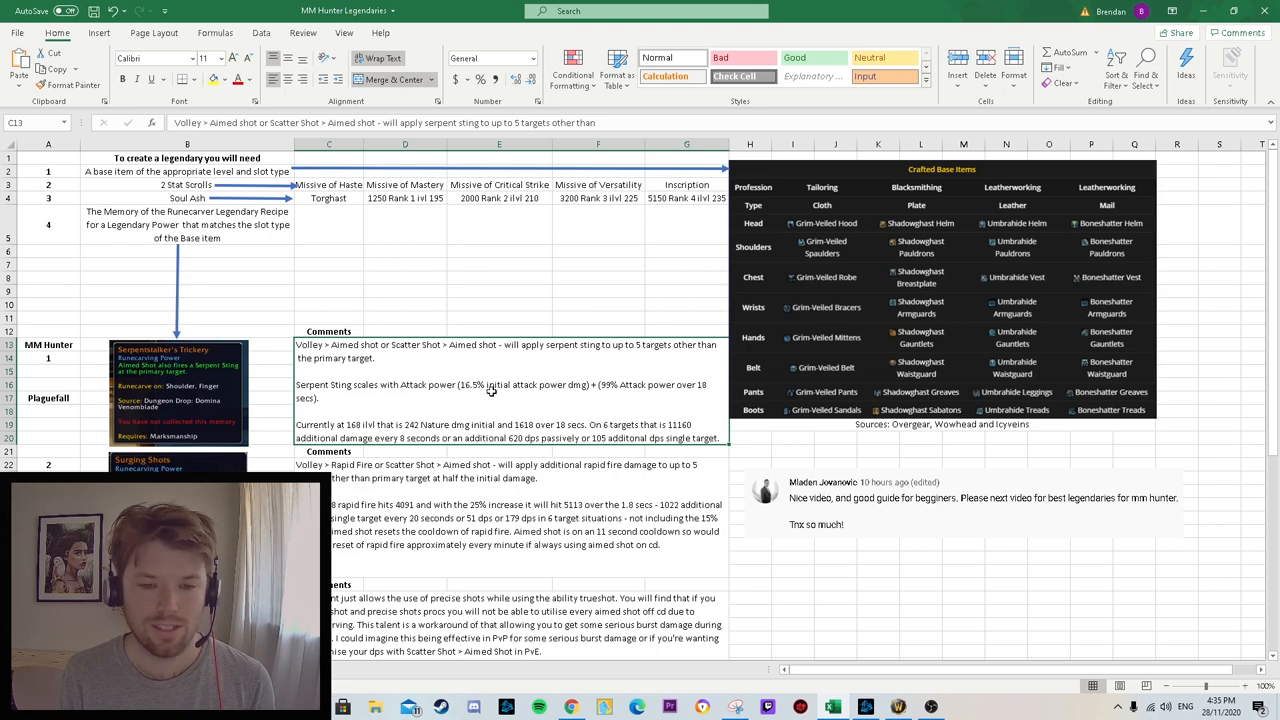
pyautogui.moveTo(580, 400)
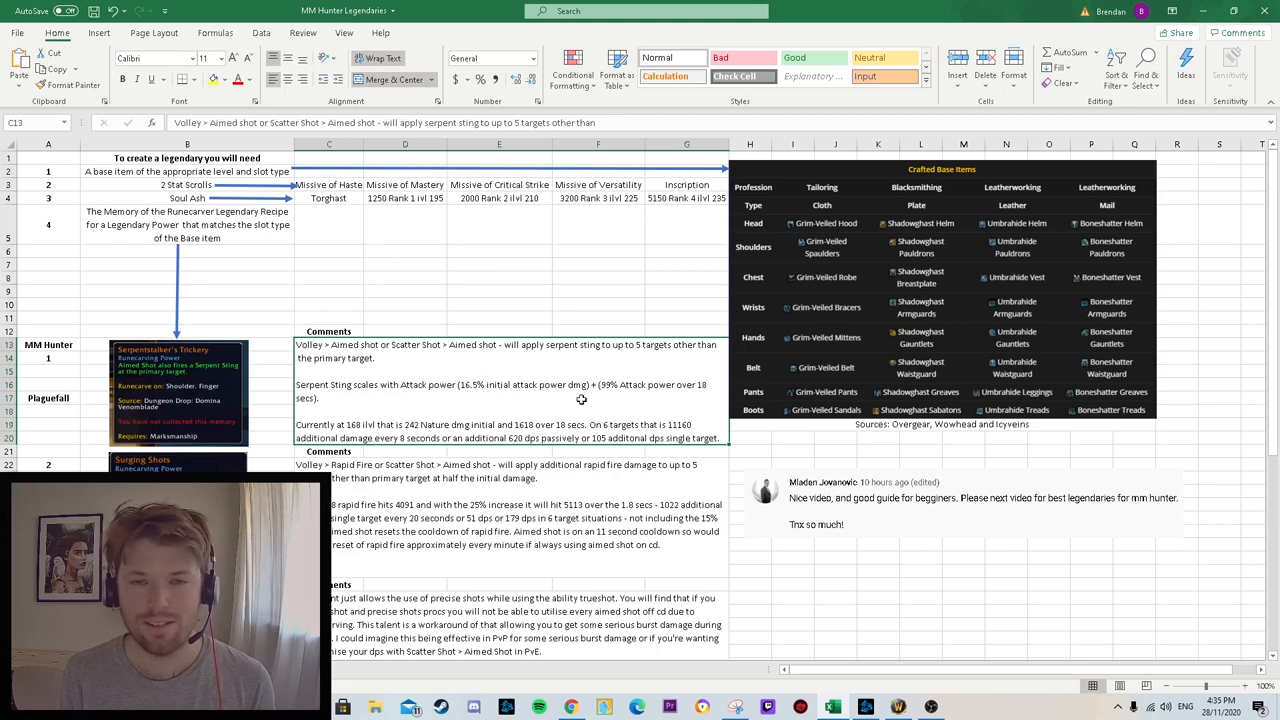
pyautogui.moveTo(732, 400)
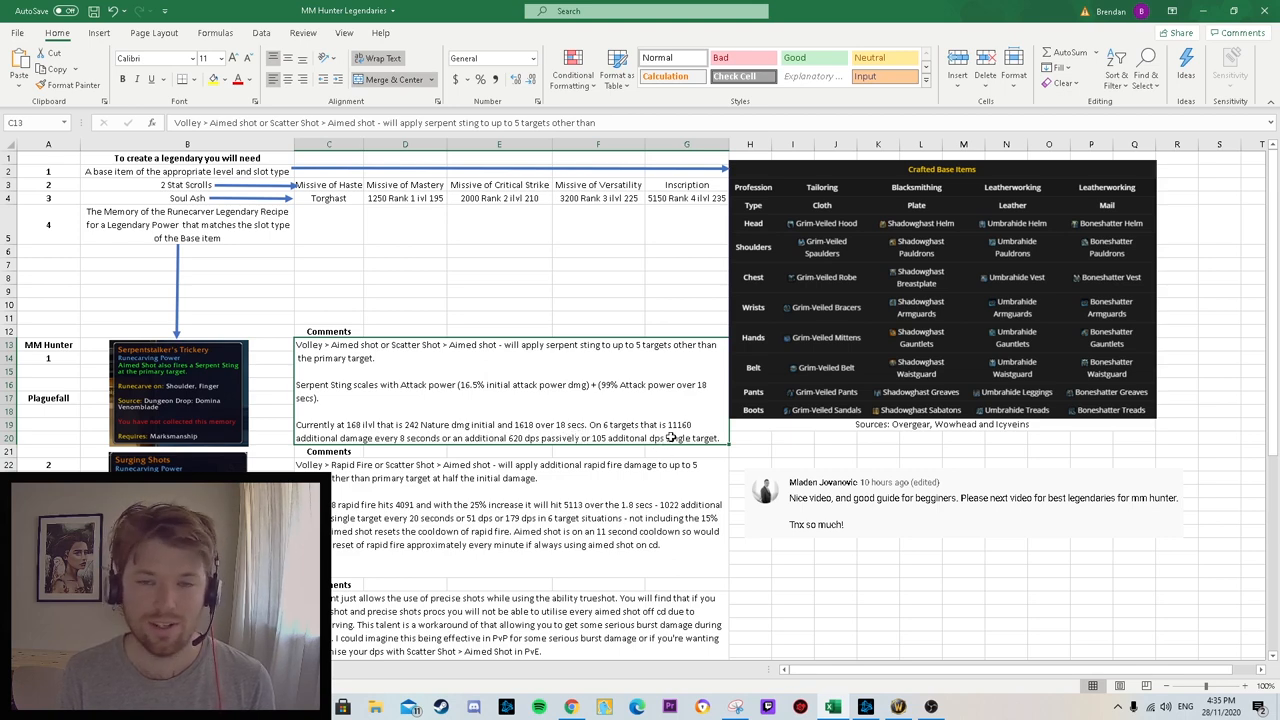
pyautogui.moveTo(404, 448)
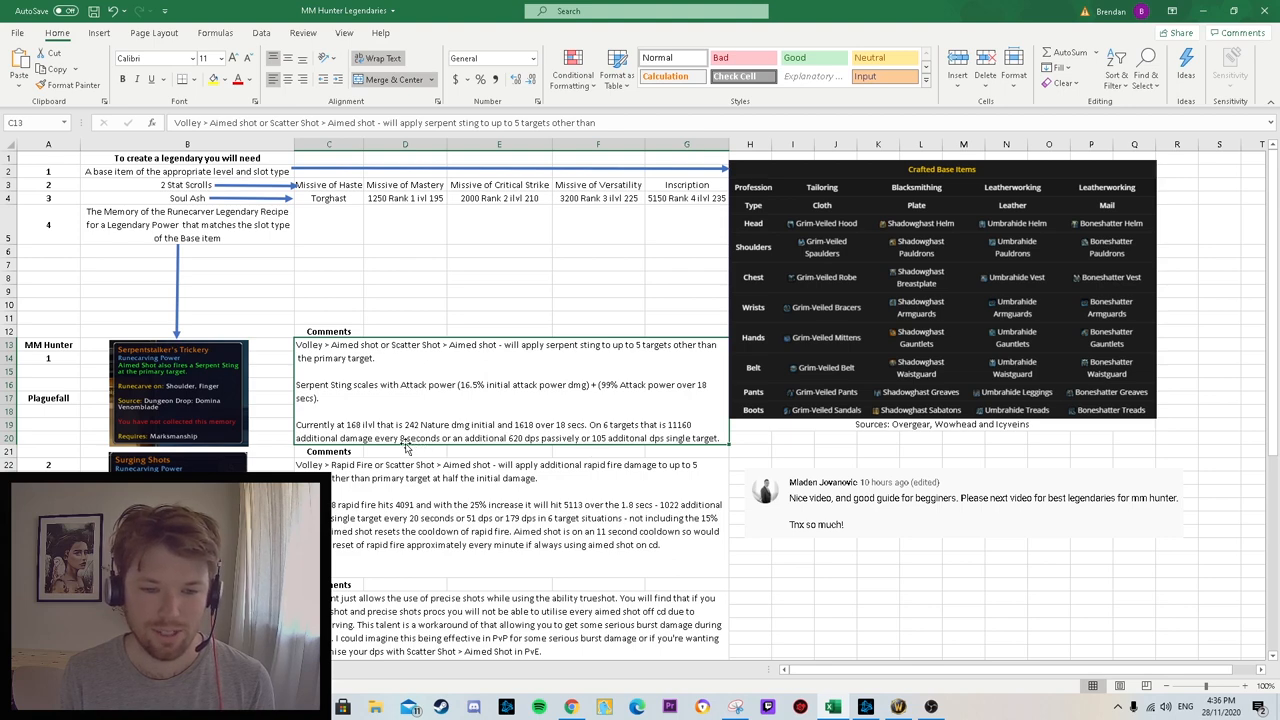
pyautogui.click(490, 464)
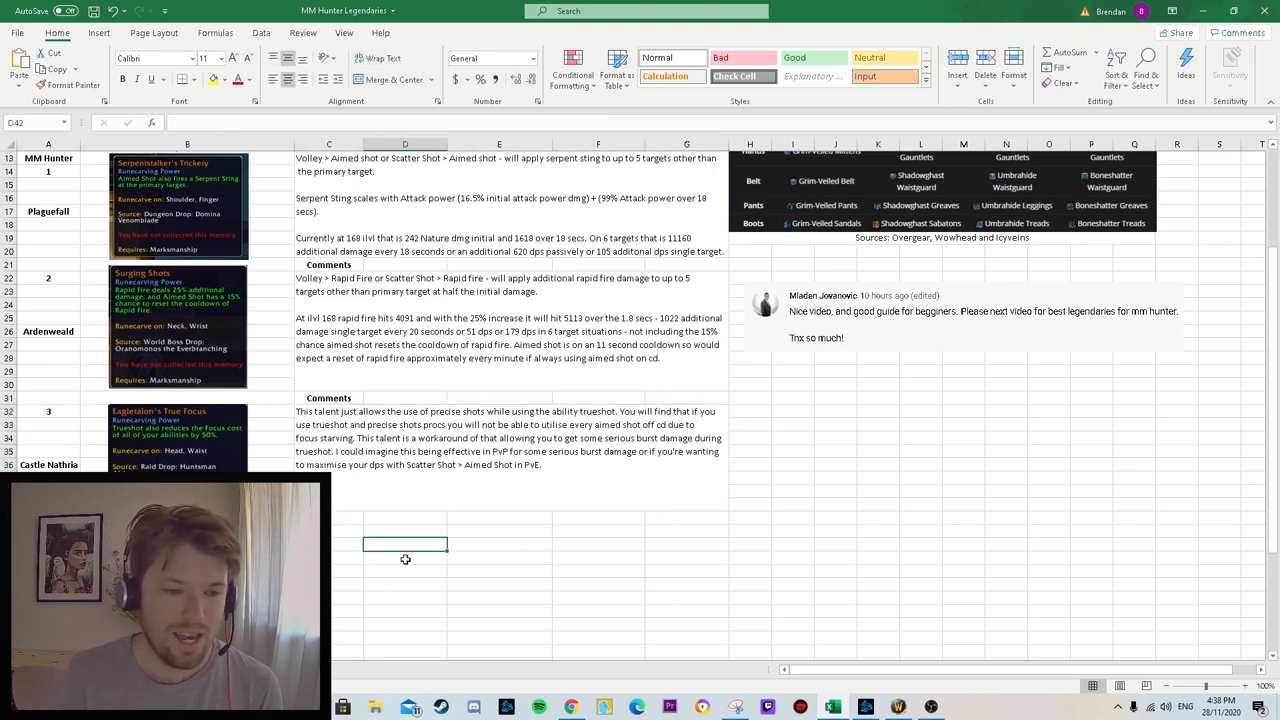
pyautogui.moveTo(480, 532)
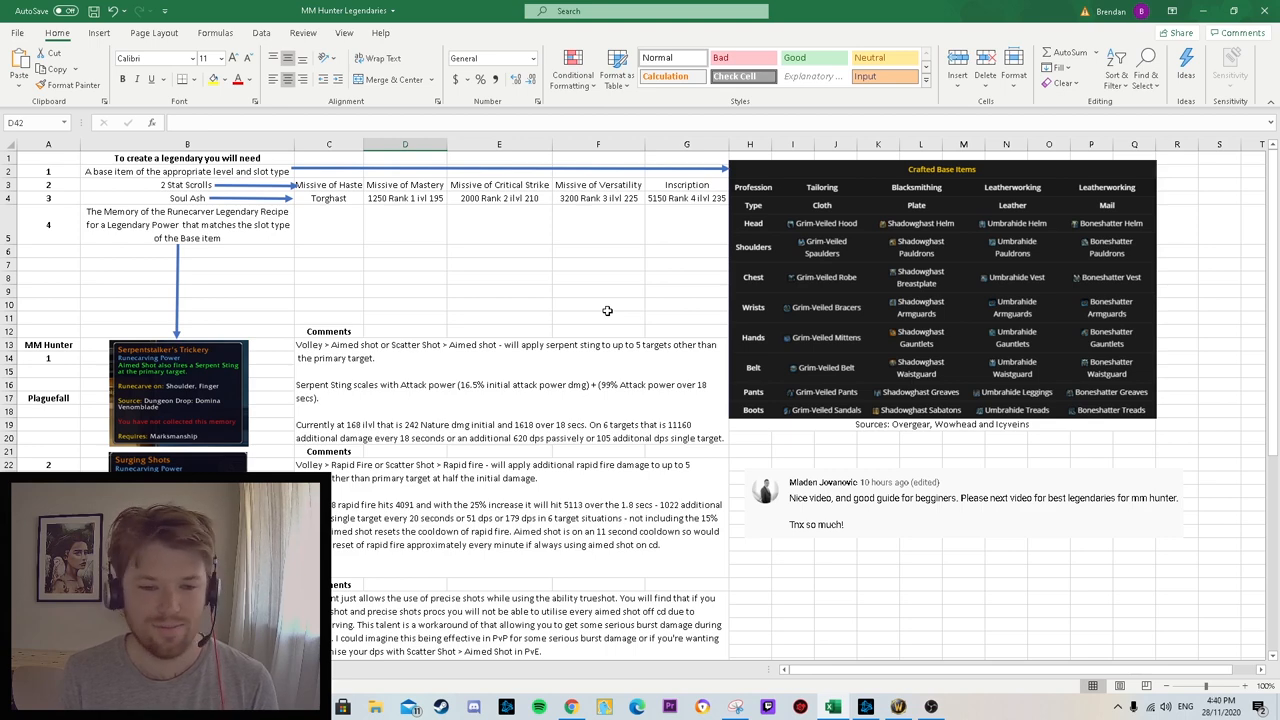
pyautogui.scroll(-3)
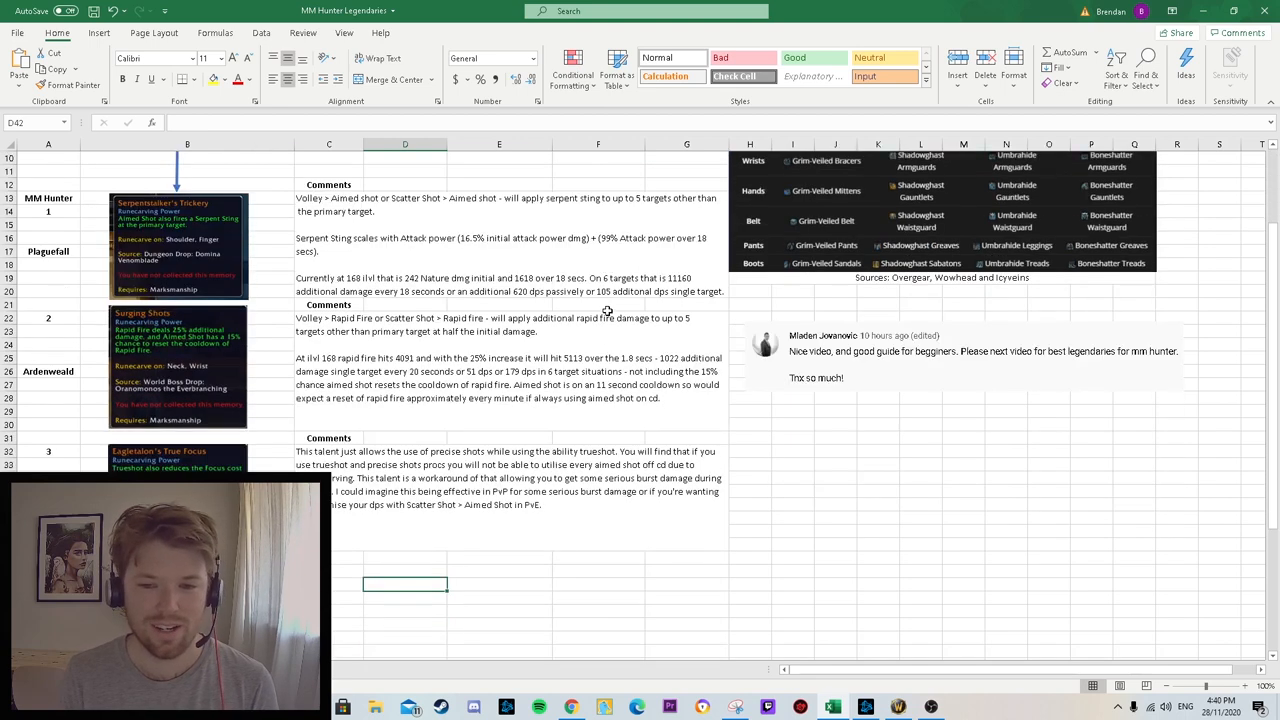